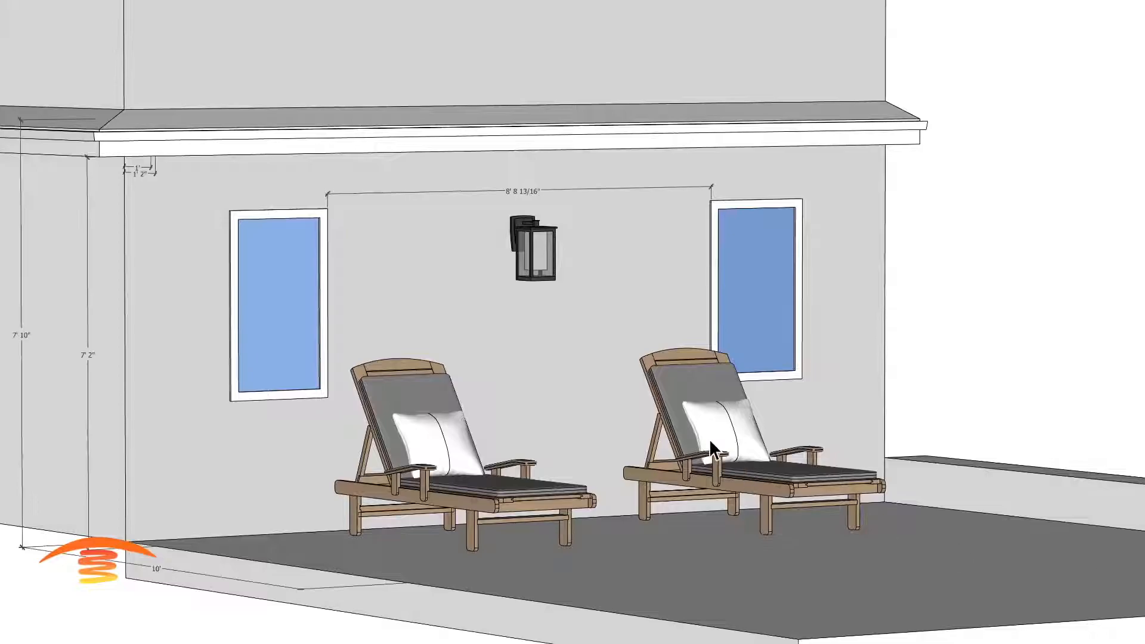
# Move the bracket against the eave underside near the house corner, leaving the heater body alongside
pyautogui.moveTo(716, 450); pyautogui.dragTo(503, 200)
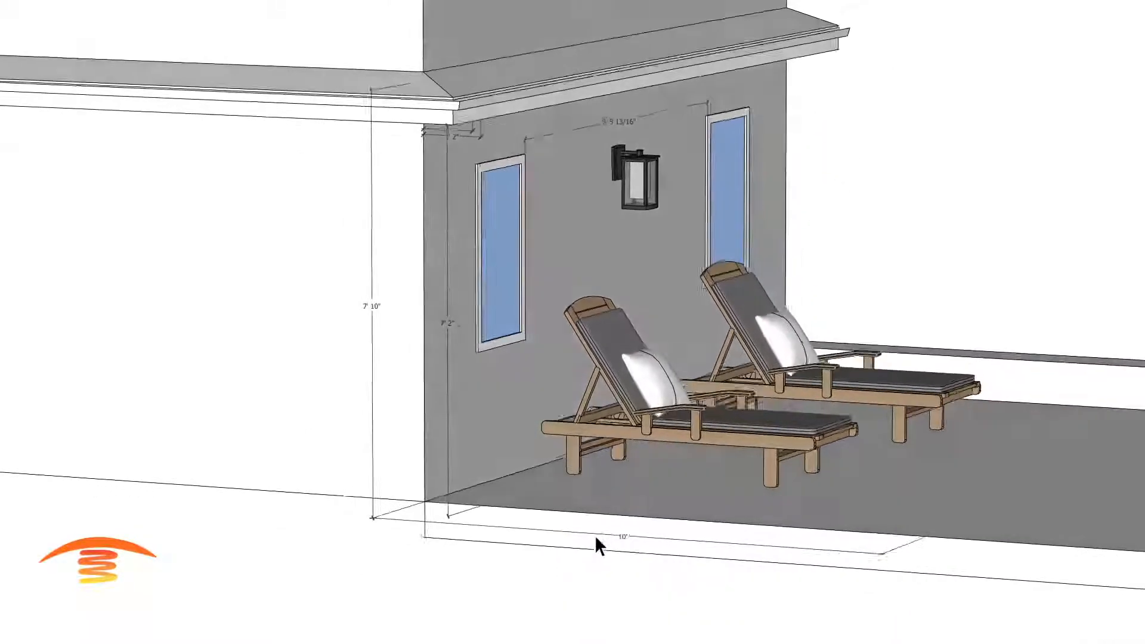
pyautogui.moveTo(599, 544); pyautogui.dragTo(928, 492)
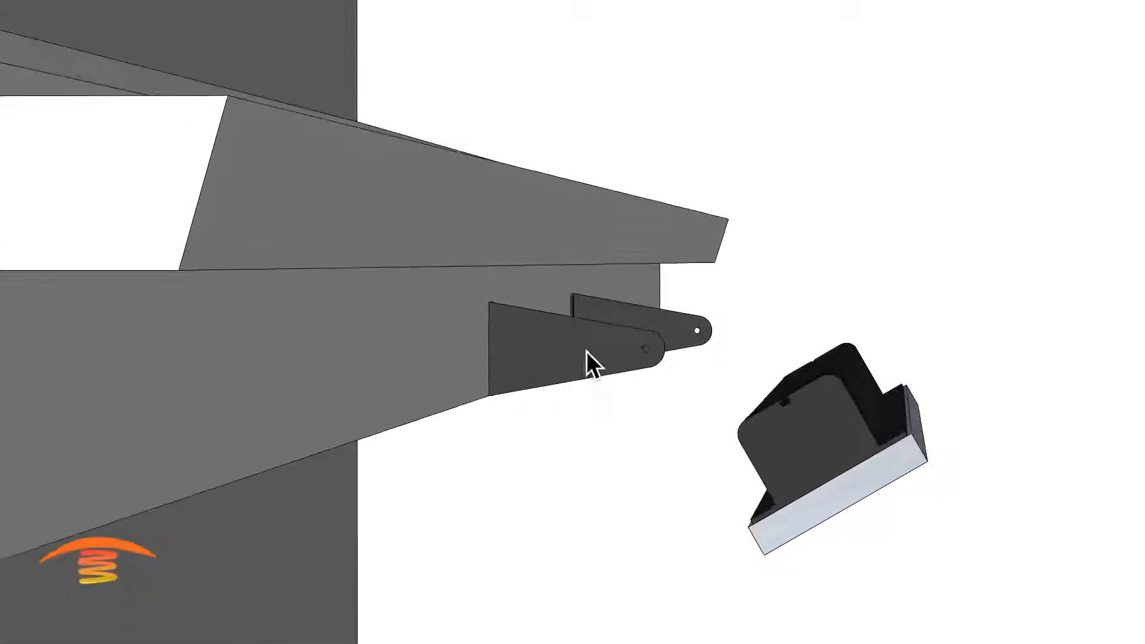
pyautogui.moveTo(592, 365); pyautogui.dragTo(609, 372)
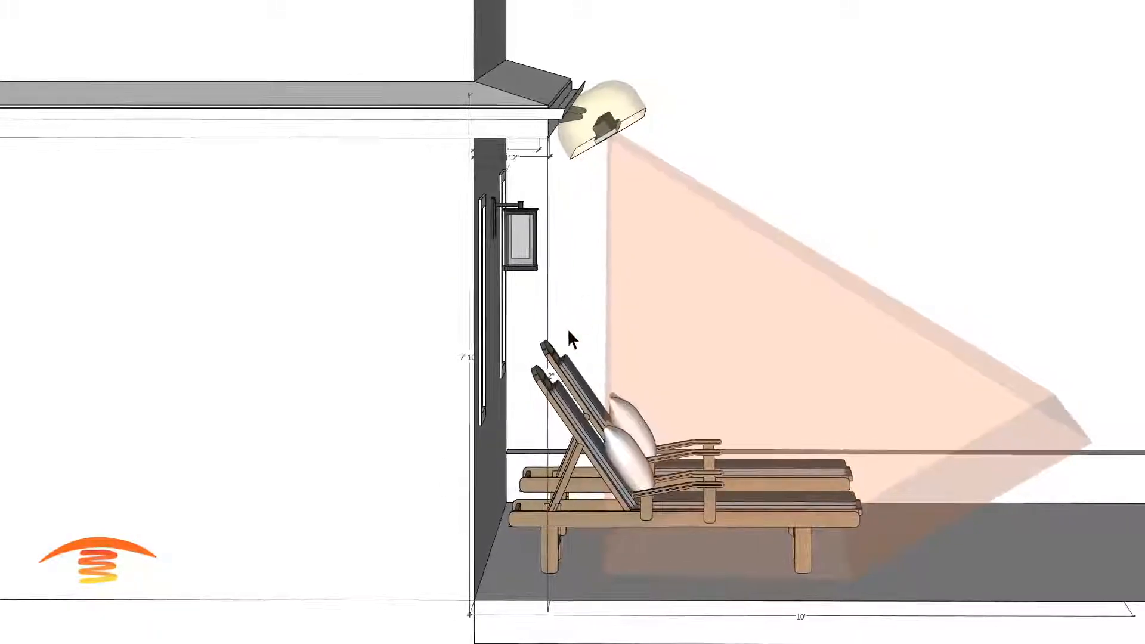
# Orbit from the side view to an overall patio view showing the orange heat cone over both chairs
pyautogui.moveTo(574, 337); pyautogui.dragTo(719, 481)
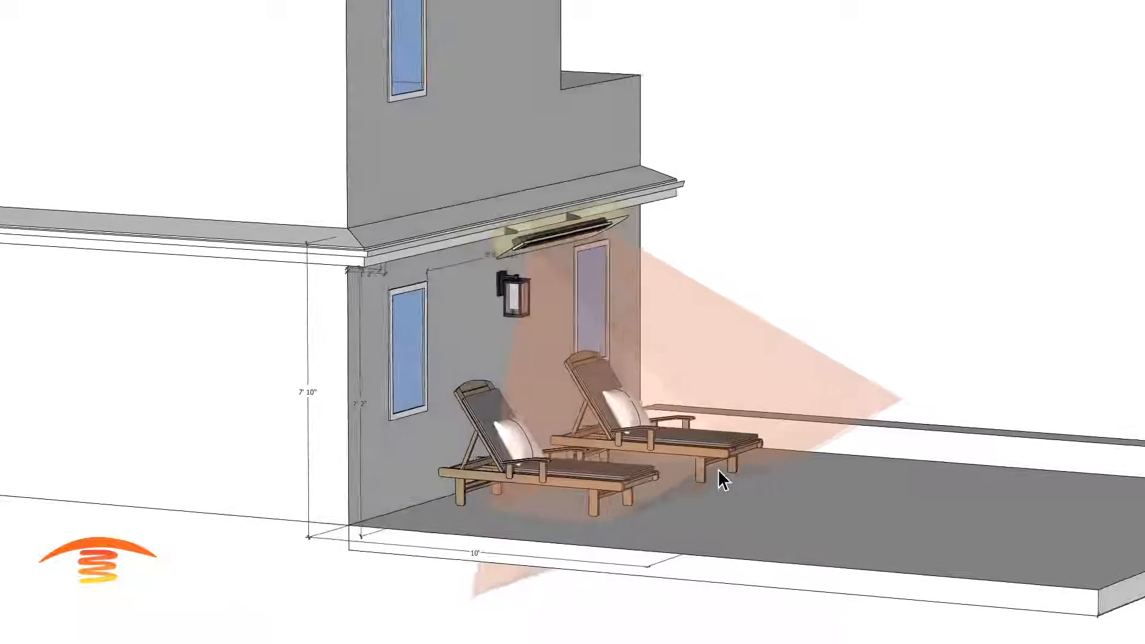